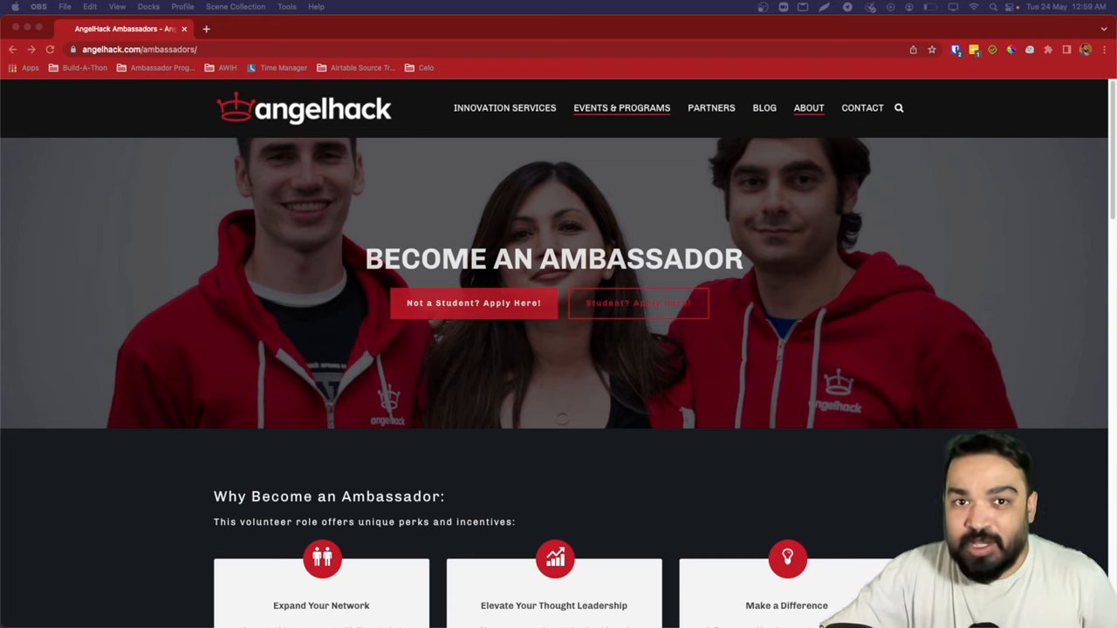
pyautogui.scroll(-3)
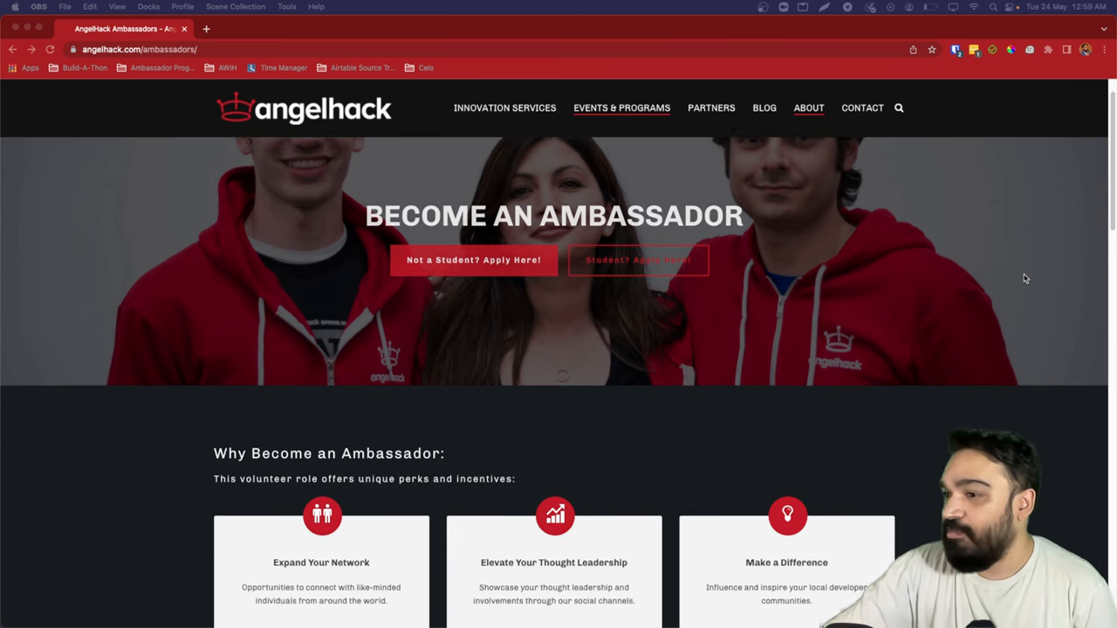
pyautogui.scroll(-3)
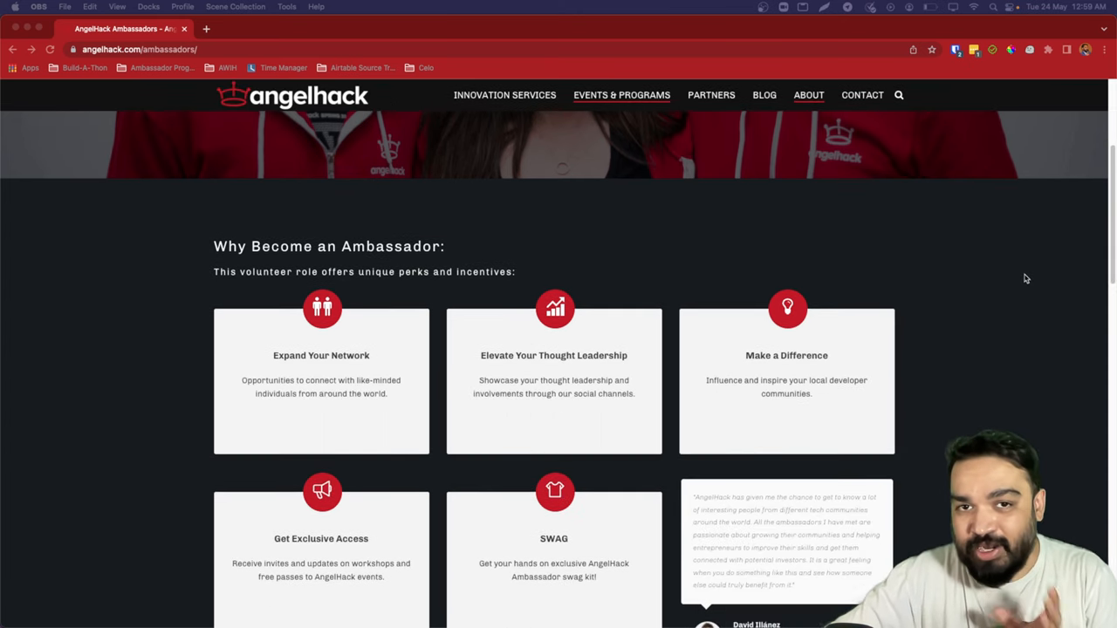